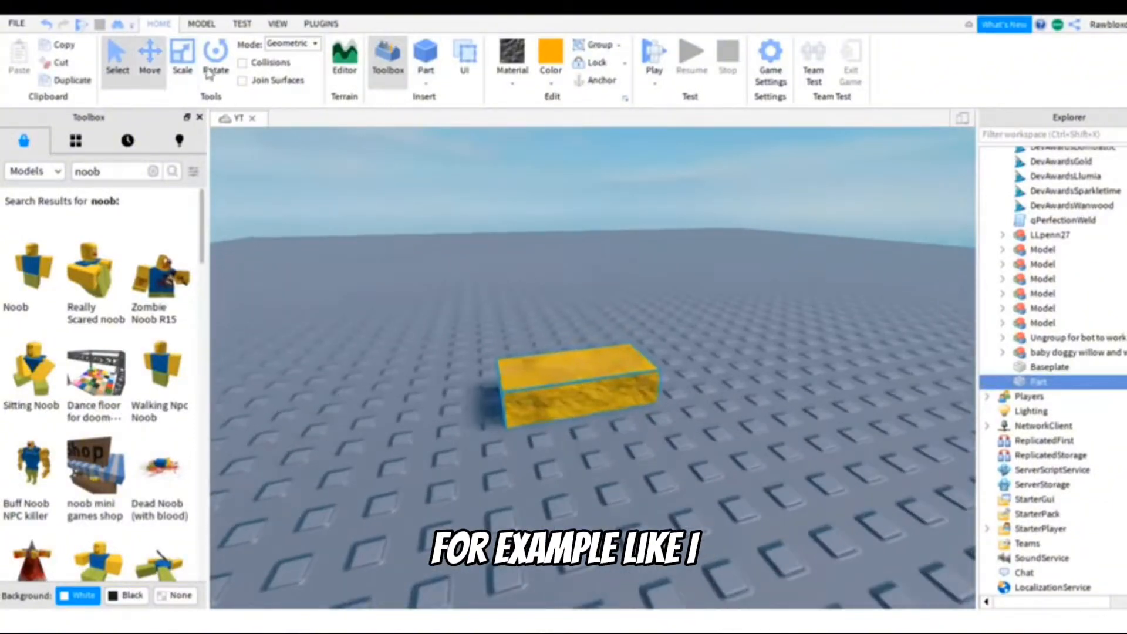
# - Scale the thin yellow part into a wide, flat square pad on the baseplate
pyautogui.click(182, 57)
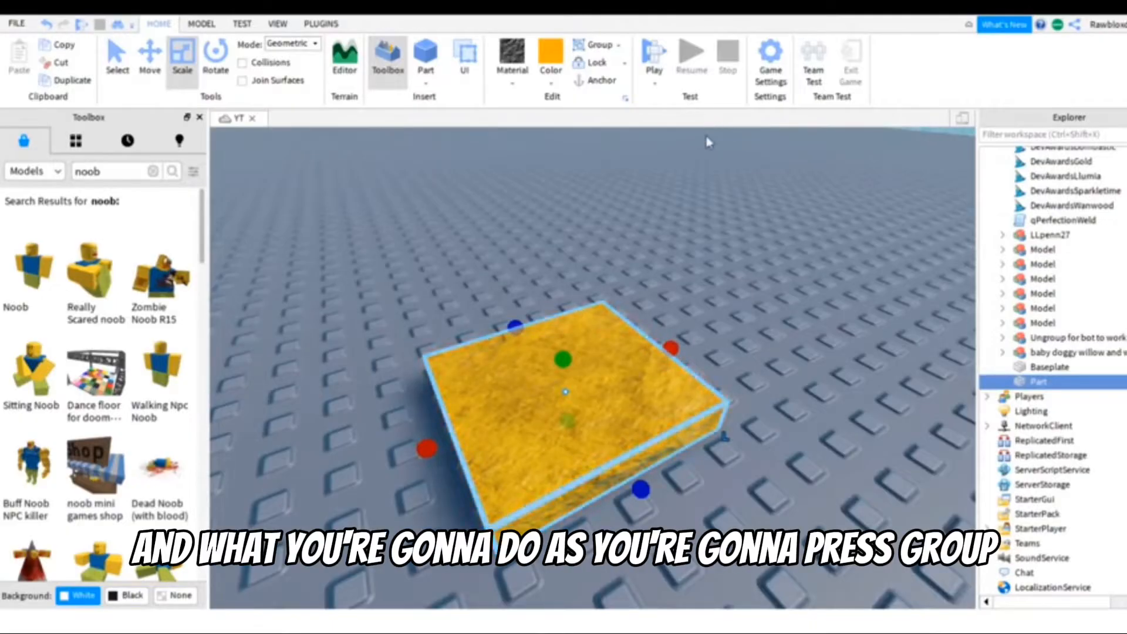
pyautogui.moveTo(708, 116)
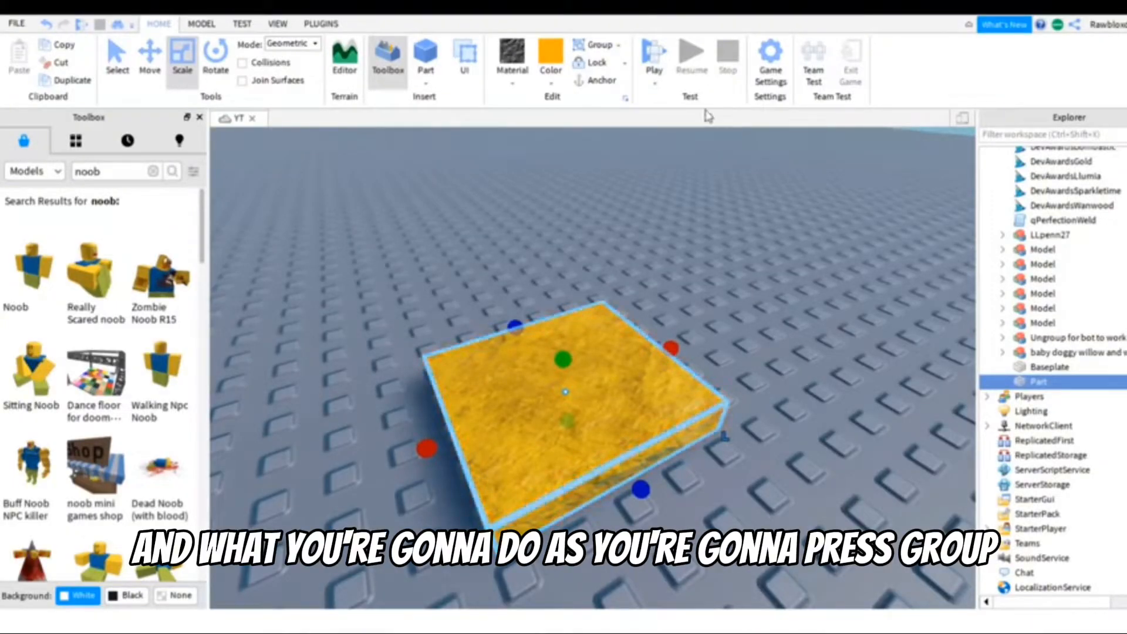
# - Group the yellow pad into a new model and rename it 'Morph' in the Explorer
pyautogui.click(598, 44)
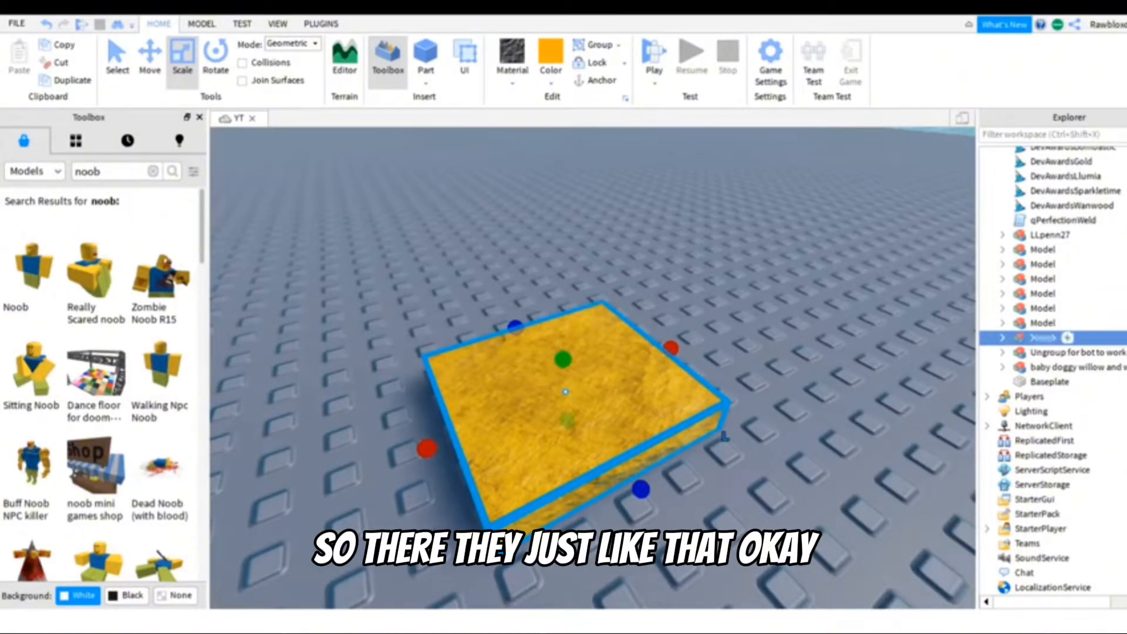
pyautogui.click(1003, 338)
pyautogui.write('n')
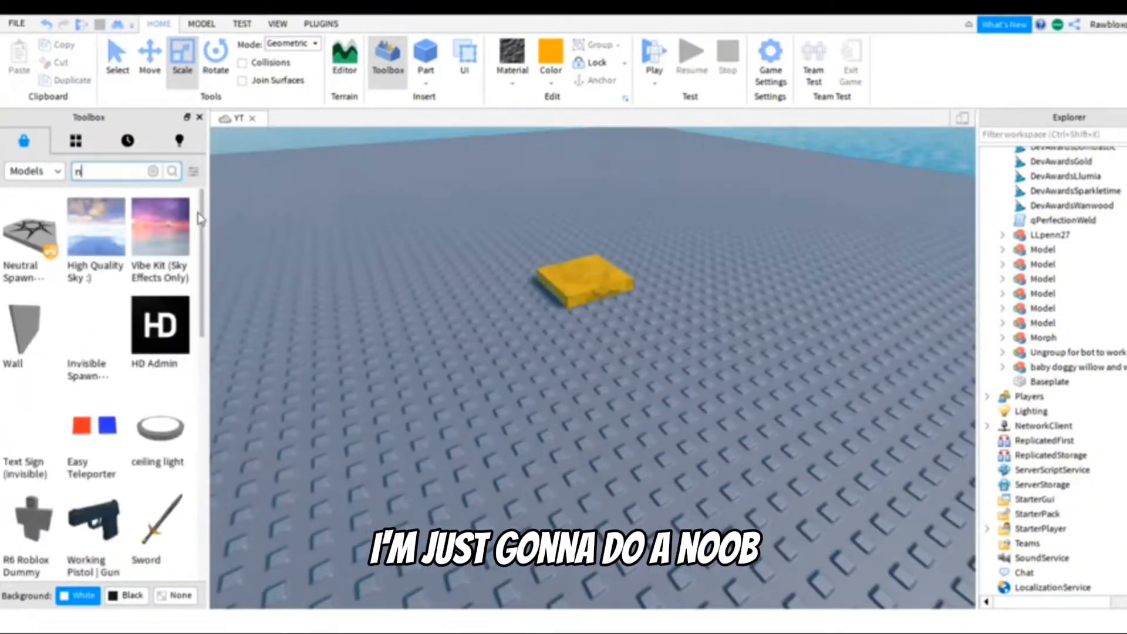
# - Insert the Toolbox 'noob' character model and place it inside the Morph model
pyautogui.write('oob')
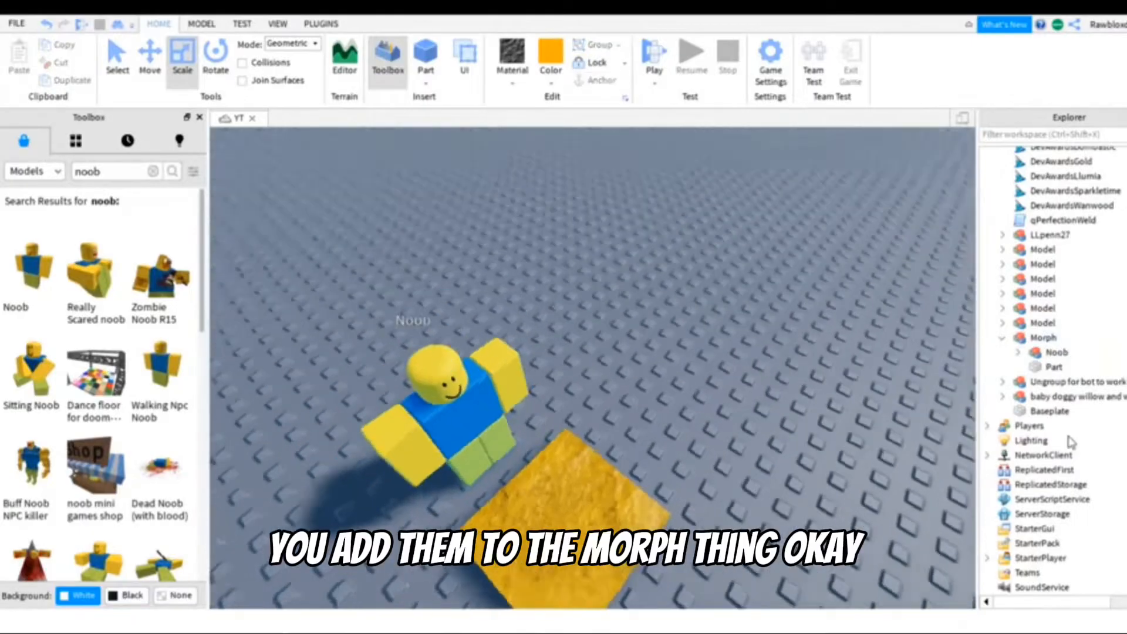
pyautogui.click(1056, 352)
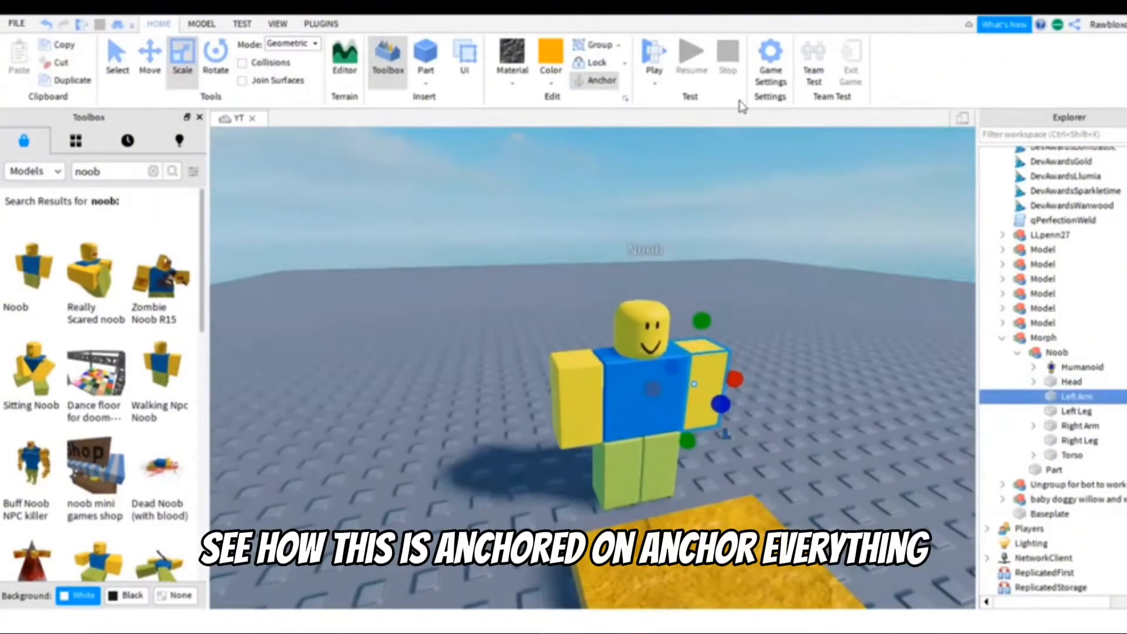
# - Unanchor the Noob's arms and legs one by one, then select the yellow pad Part
pyautogui.click(1071, 382)
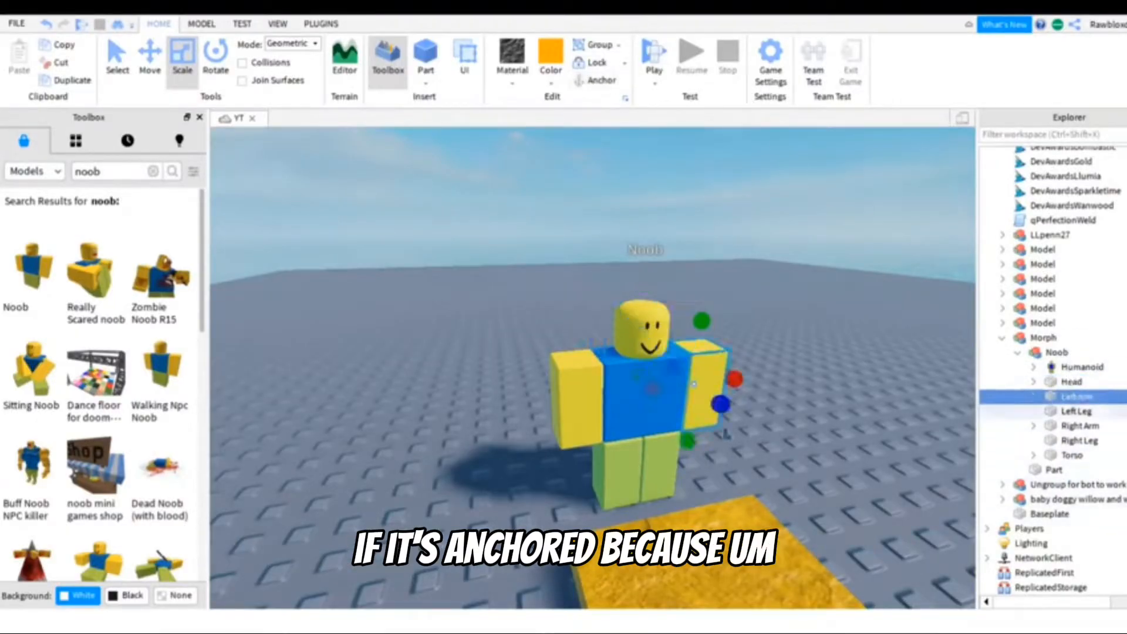
pyautogui.click(1078, 425)
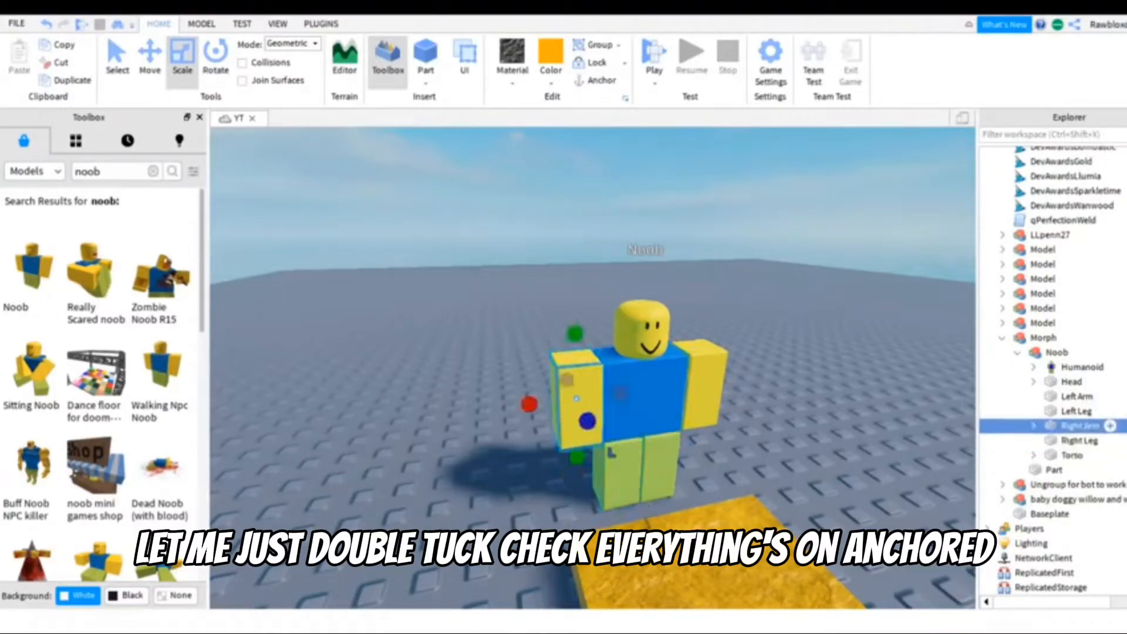
pyautogui.click(1078, 440)
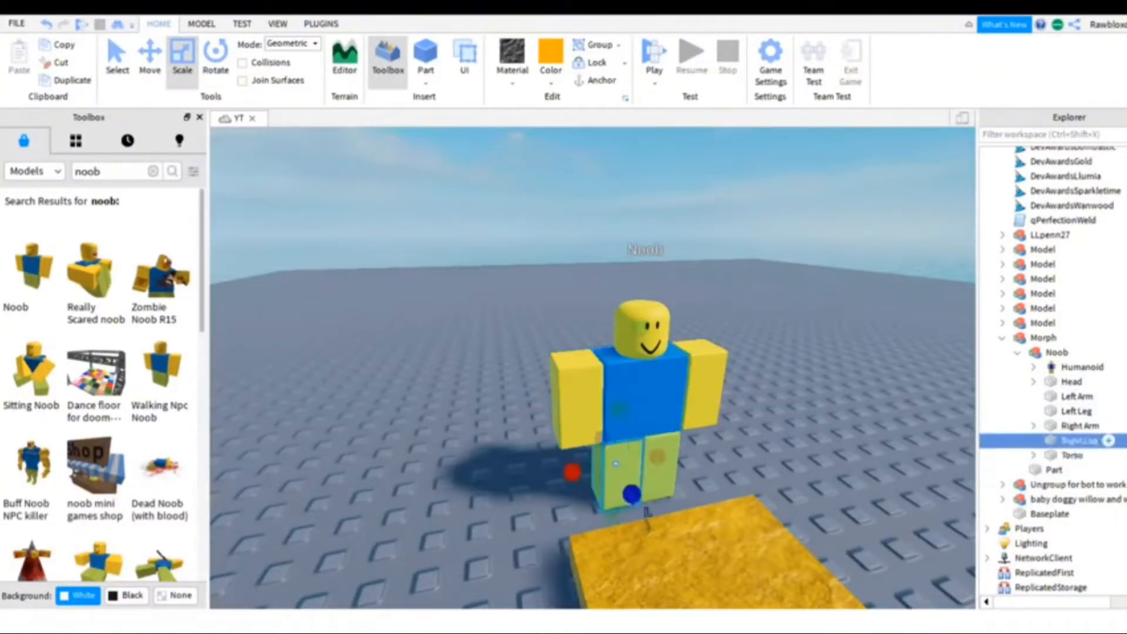
pyautogui.click(1076, 395)
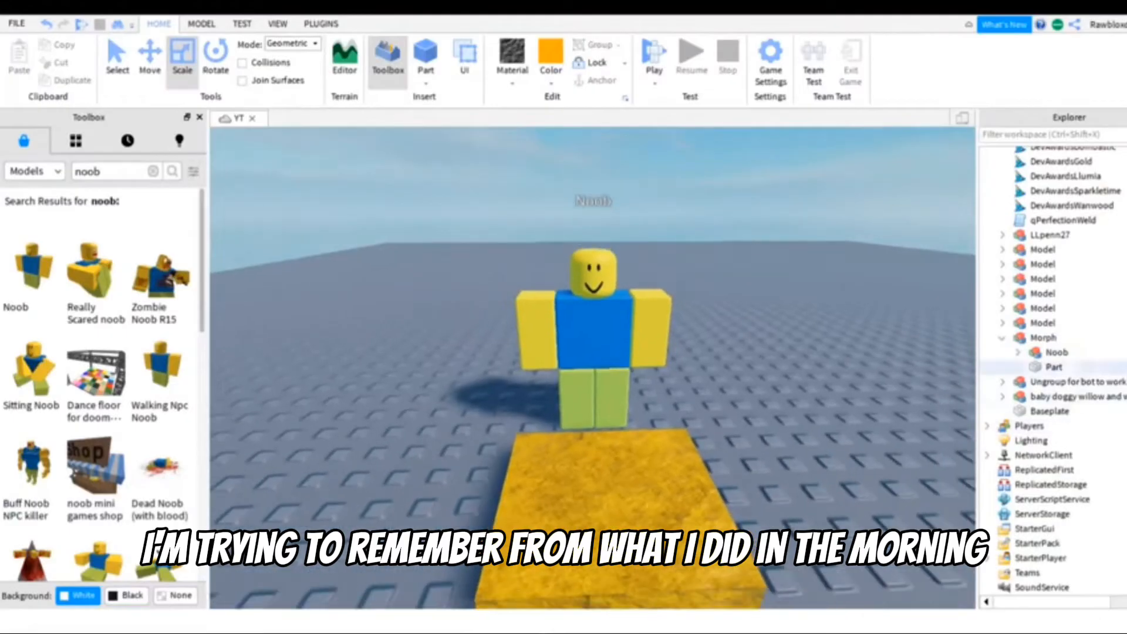
pyautogui.click(1053, 366)
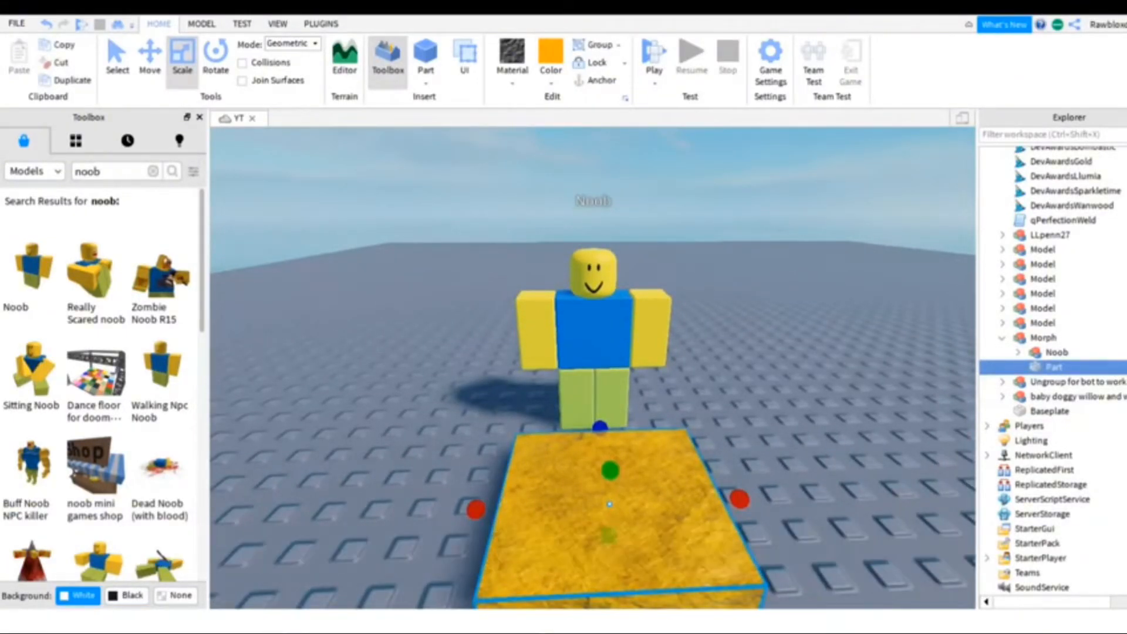
# - Insert a new Script inside the yellow pad part so it opens in the editor
pyautogui.click(1073, 366)
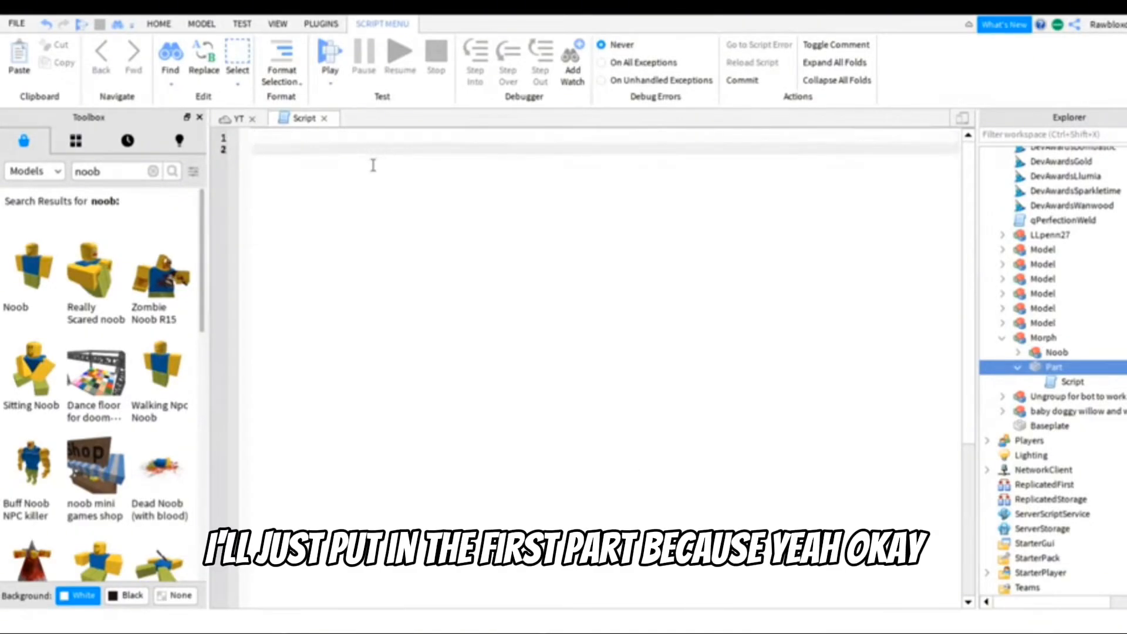
# - Write the morph touch script starting 'local pad = script.Parent' with characterName set to "Noob"
pyautogui.write('local pad = script.Parent local characterName = "')
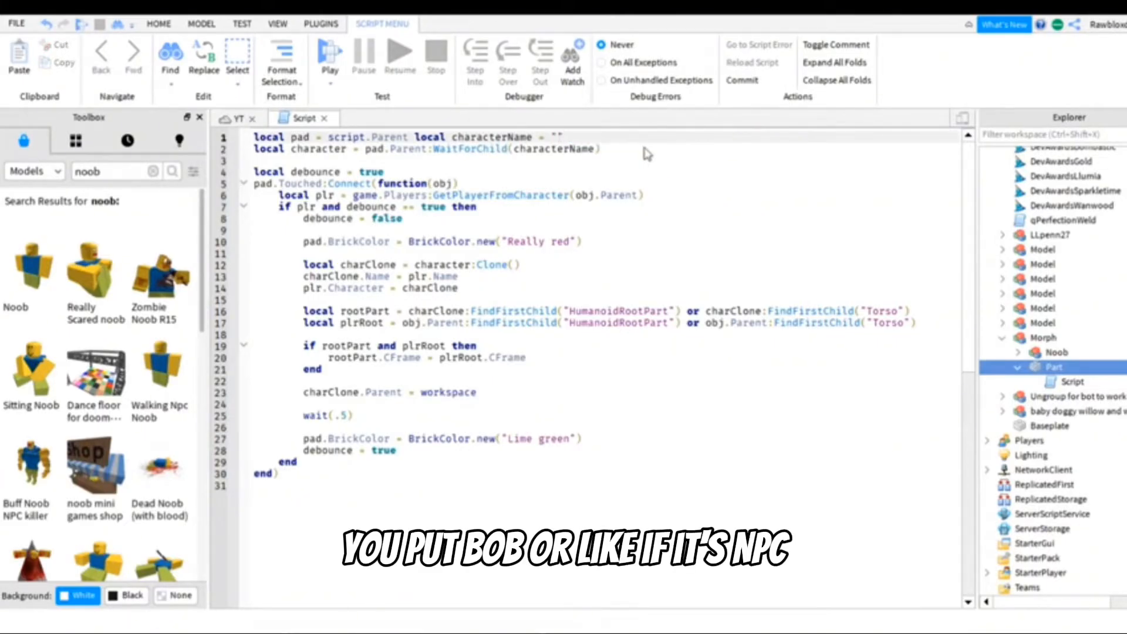
pyautogui.write('NPC')
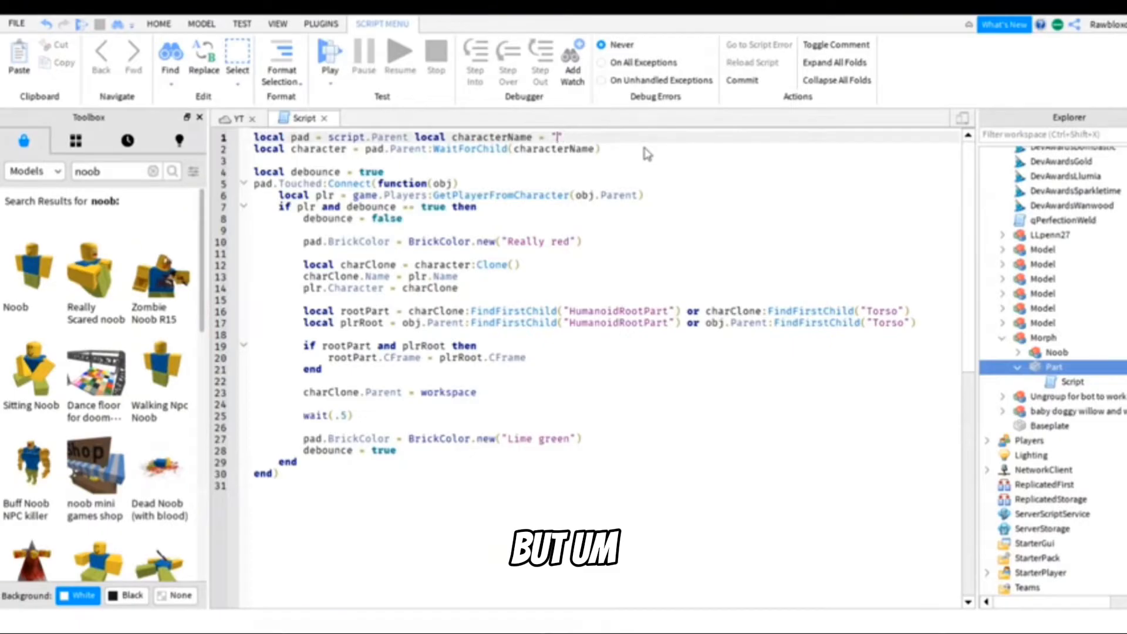
pyautogui.write('Noob')
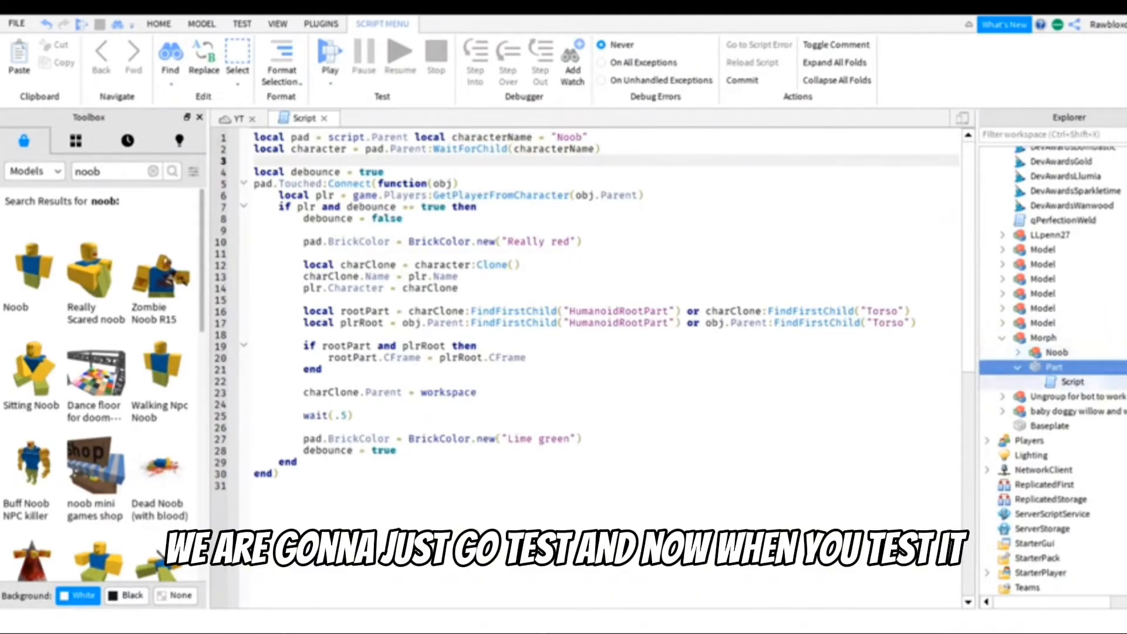
# - Start a Play test from the Test tab to try the morph pad
pyautogui.click(241, 23)
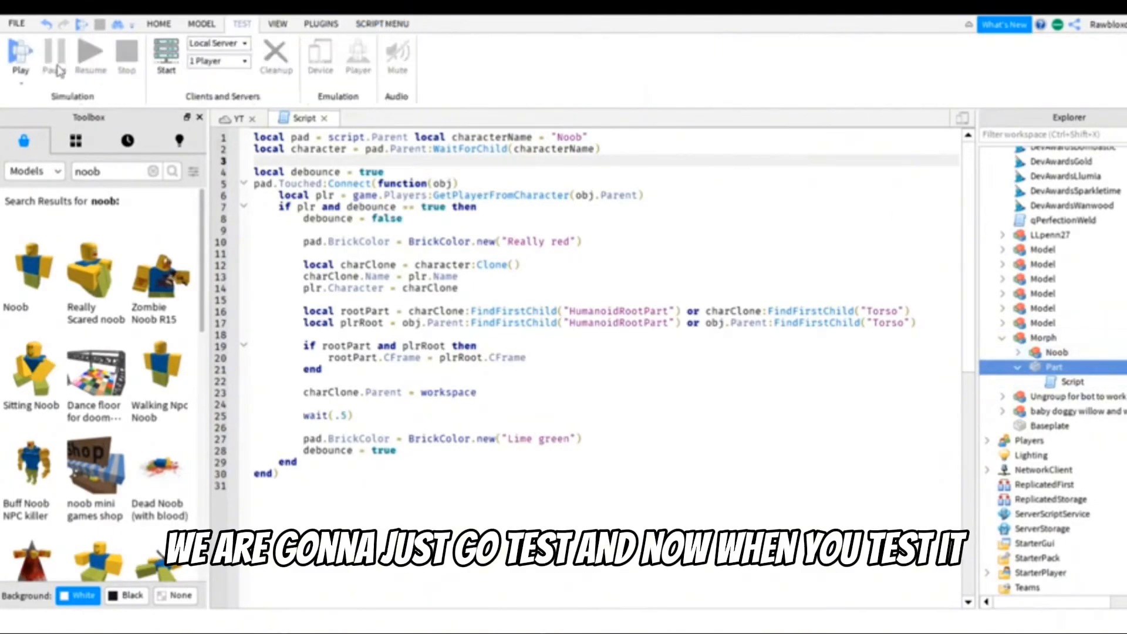
pyautogui.click(20, 54)
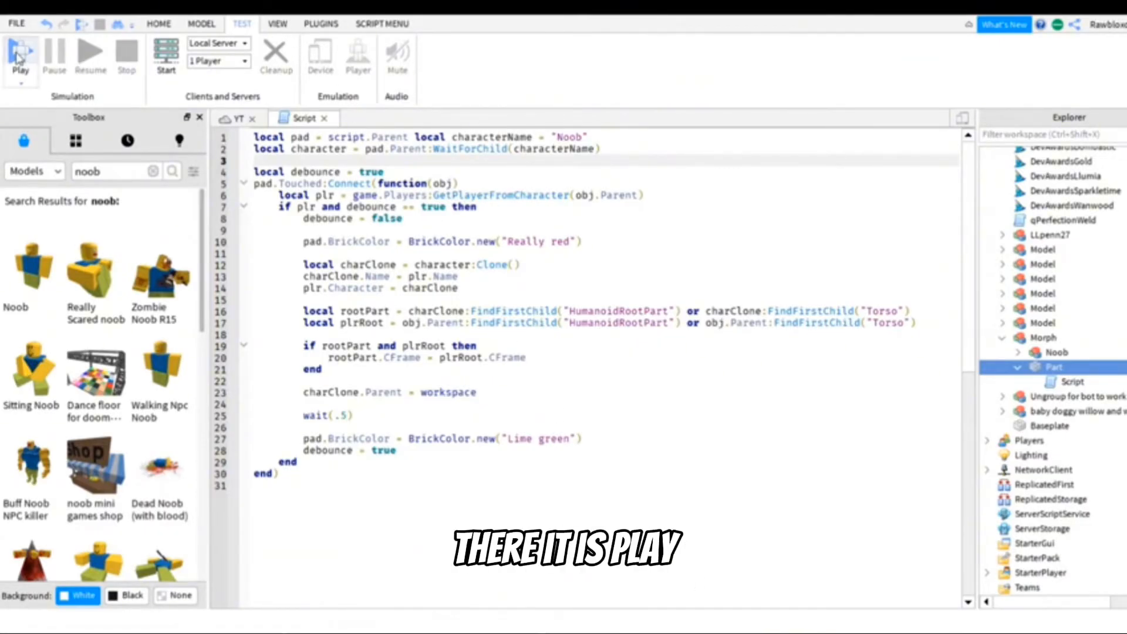
pyautogui.click(20, 54)
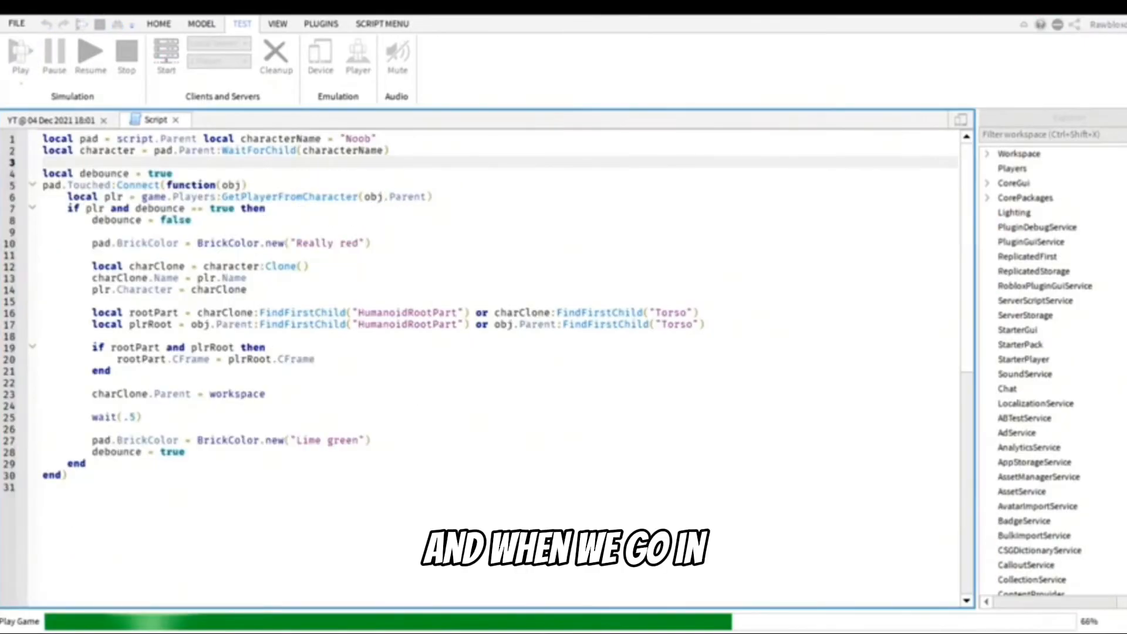